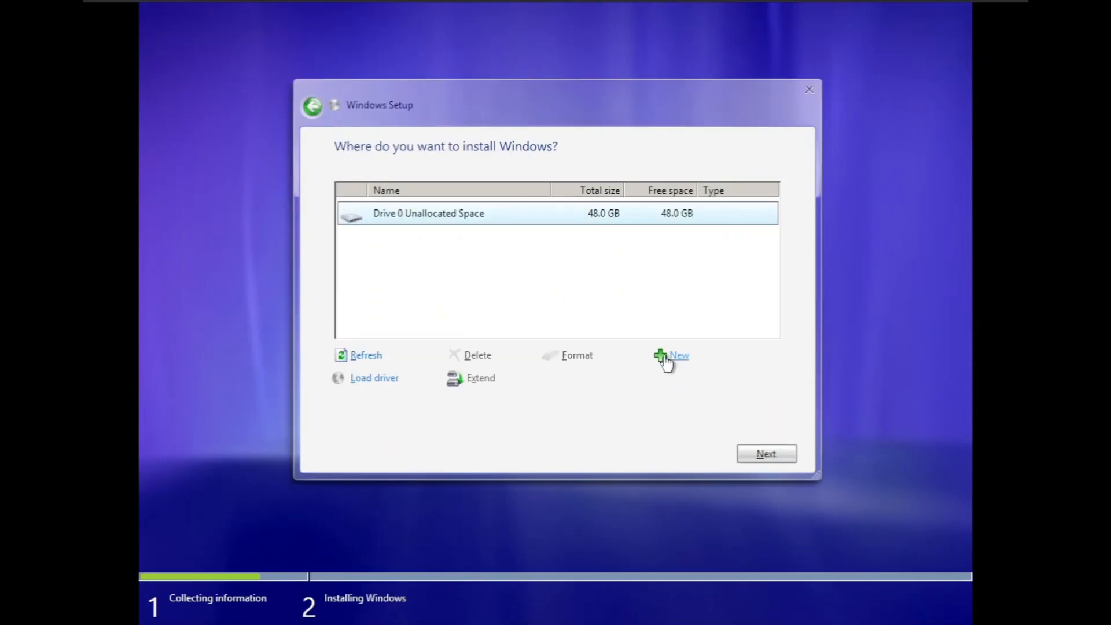
- Install onto the 48 GB unallocated drive and create the password-protected account with the sports picture
click(765, 454)
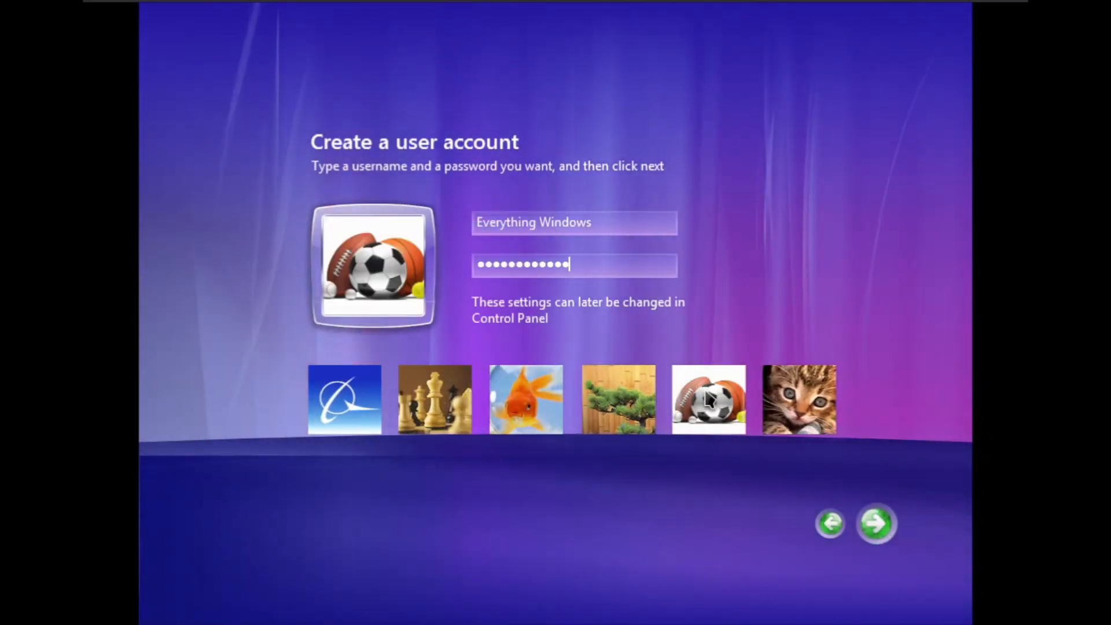
click(876, 523)
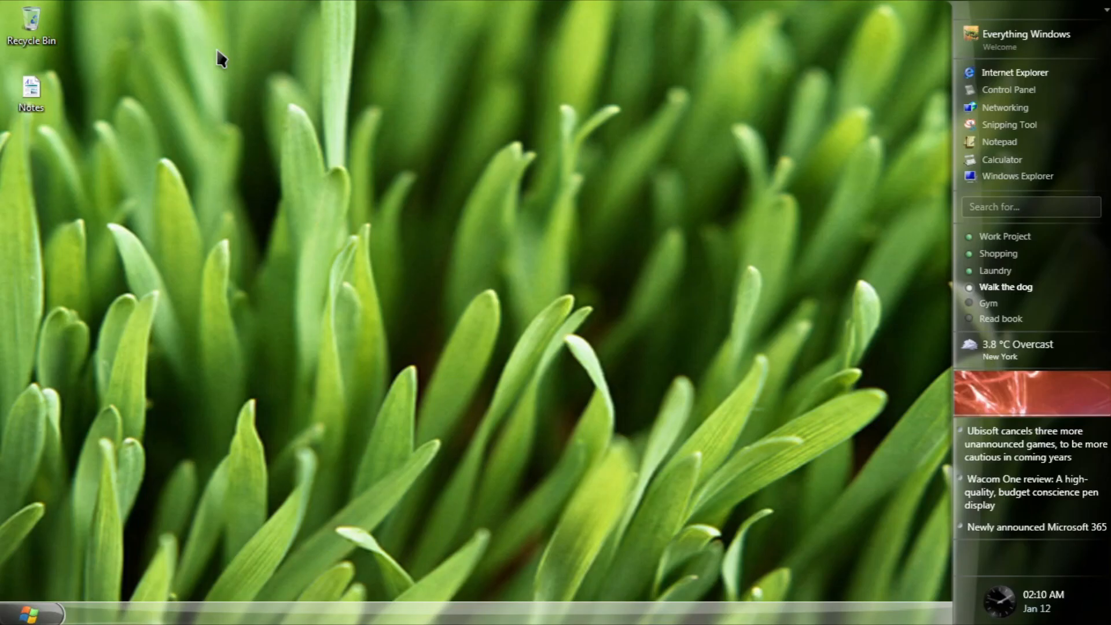
- Show the Longhorn Start menu from the bottom-left orb, listing programs, folders and power options
click(28, 611)
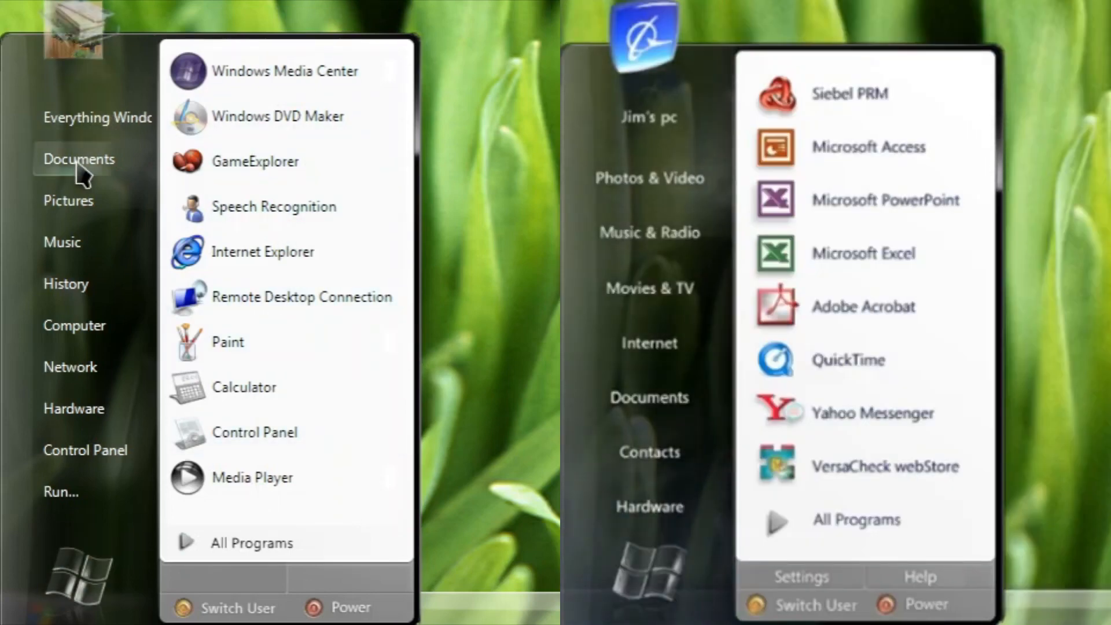
mouse_move(61, 242)
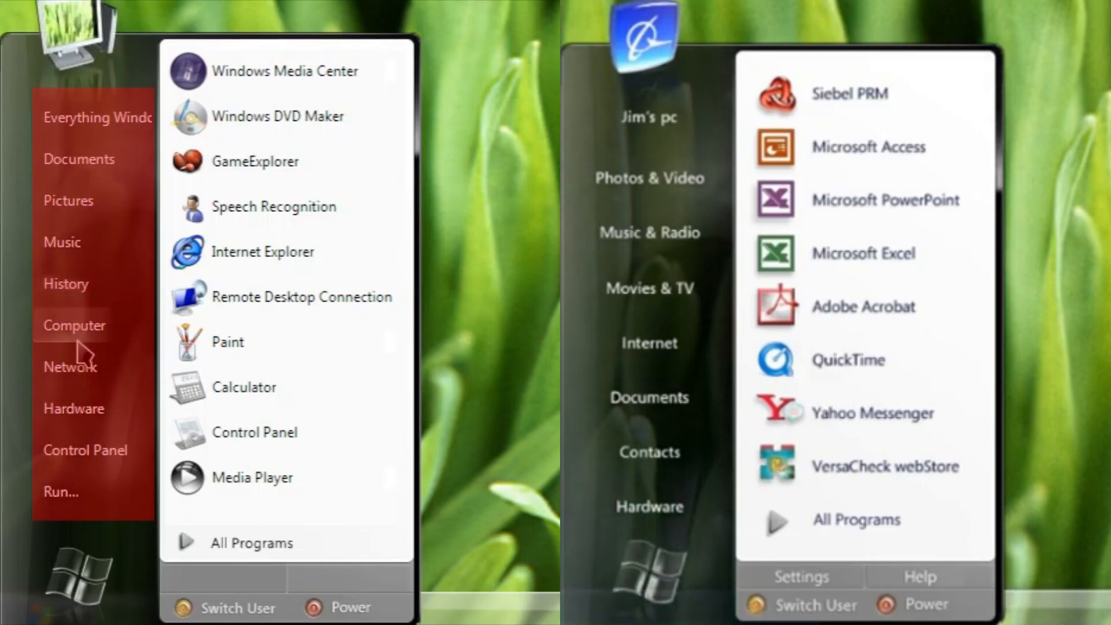
mouse_move(74, 409)
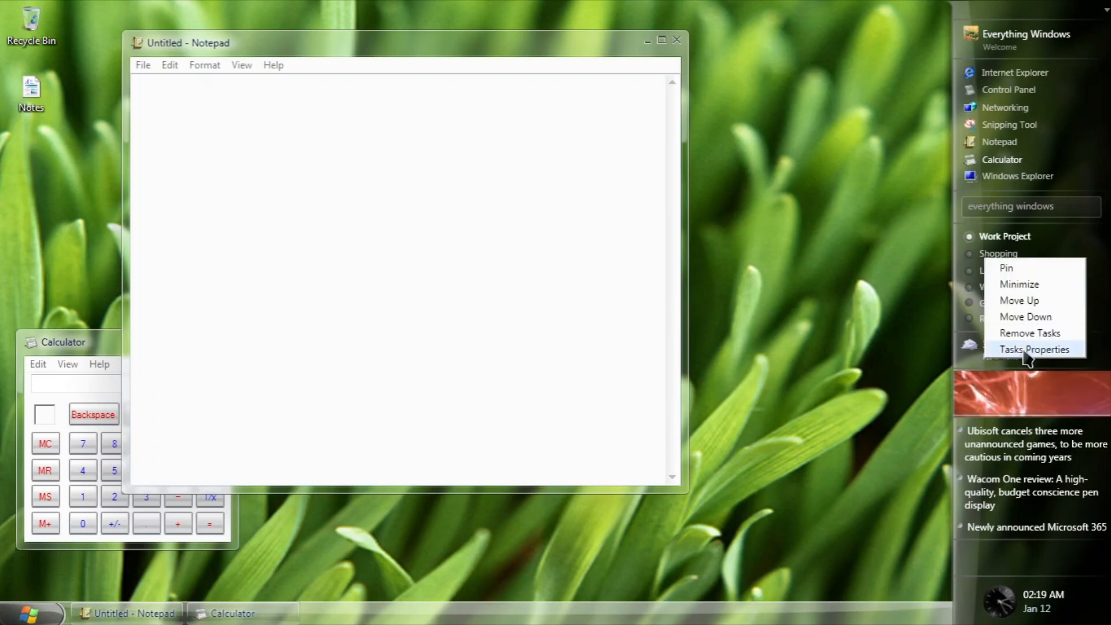
- Edit the sidebar tasks and weather city, add Uptime, and handwrite √121 in the math panel
click(1033, 350)
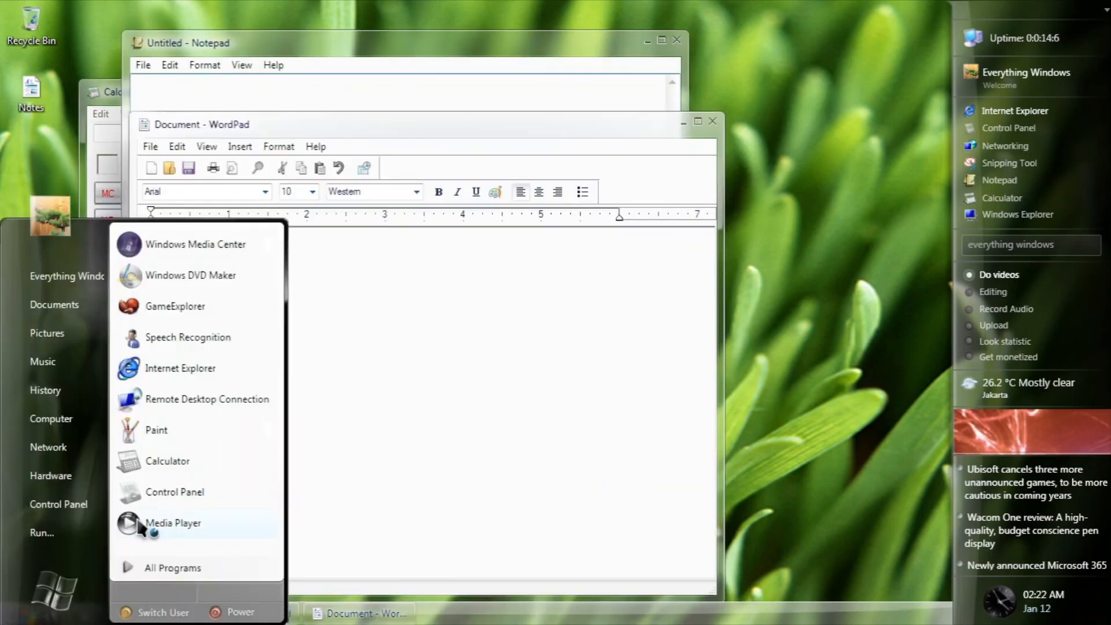
click(155, 430)
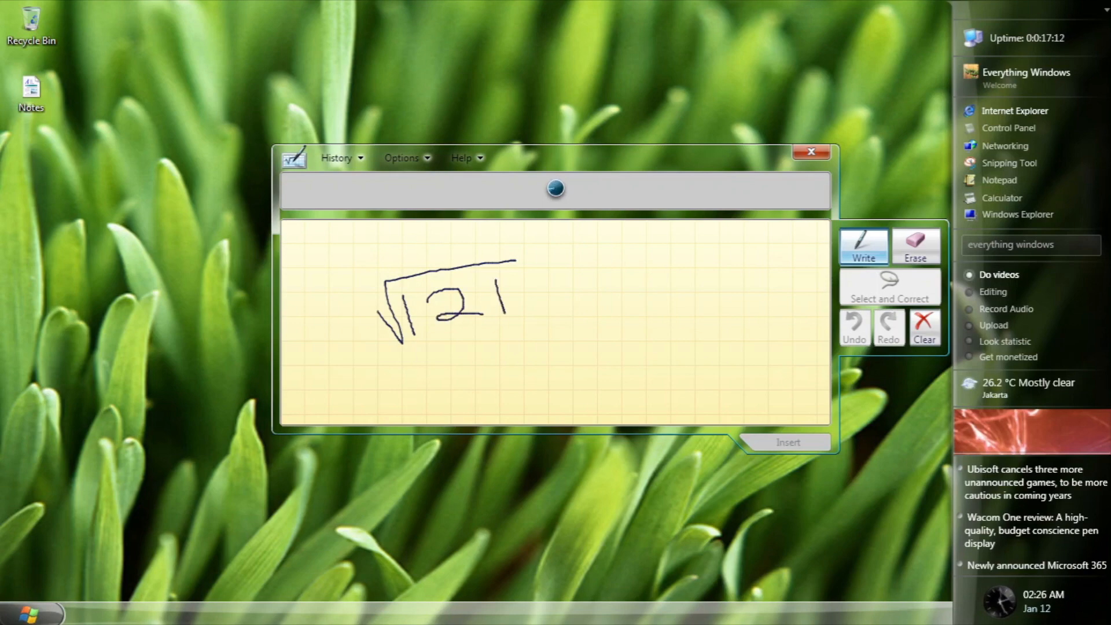
click(810, 151)
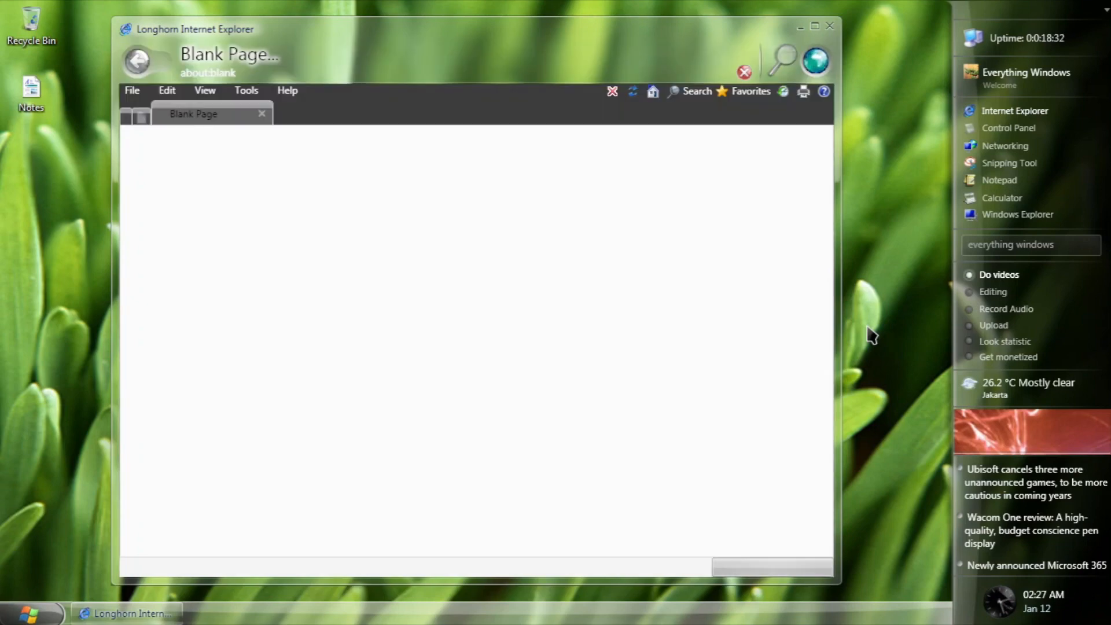
text(https://google.com)
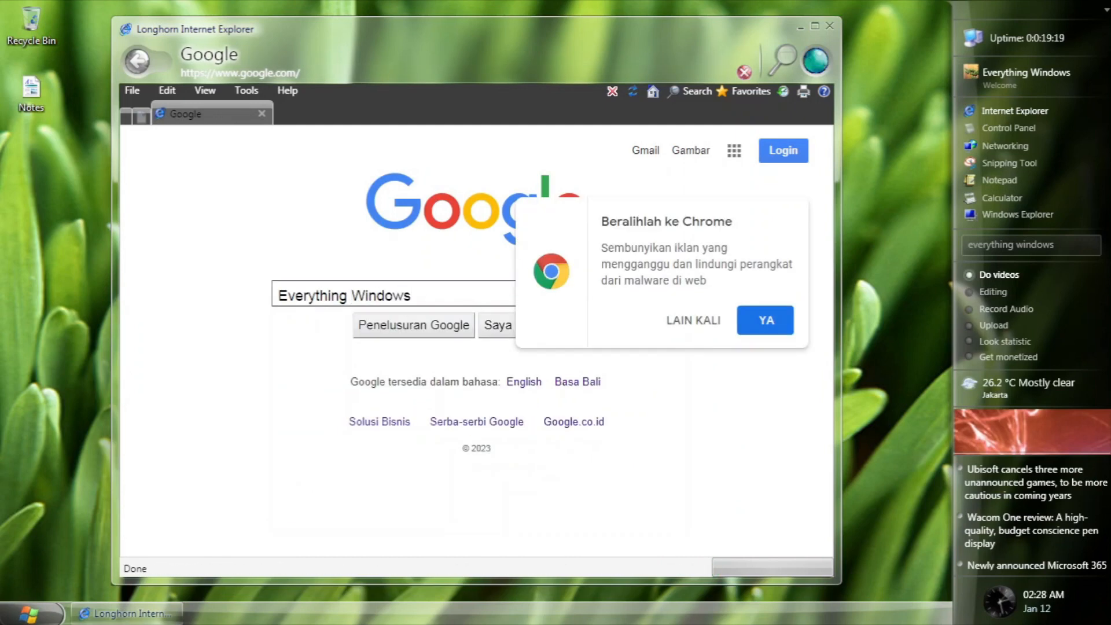
click(413, 323)
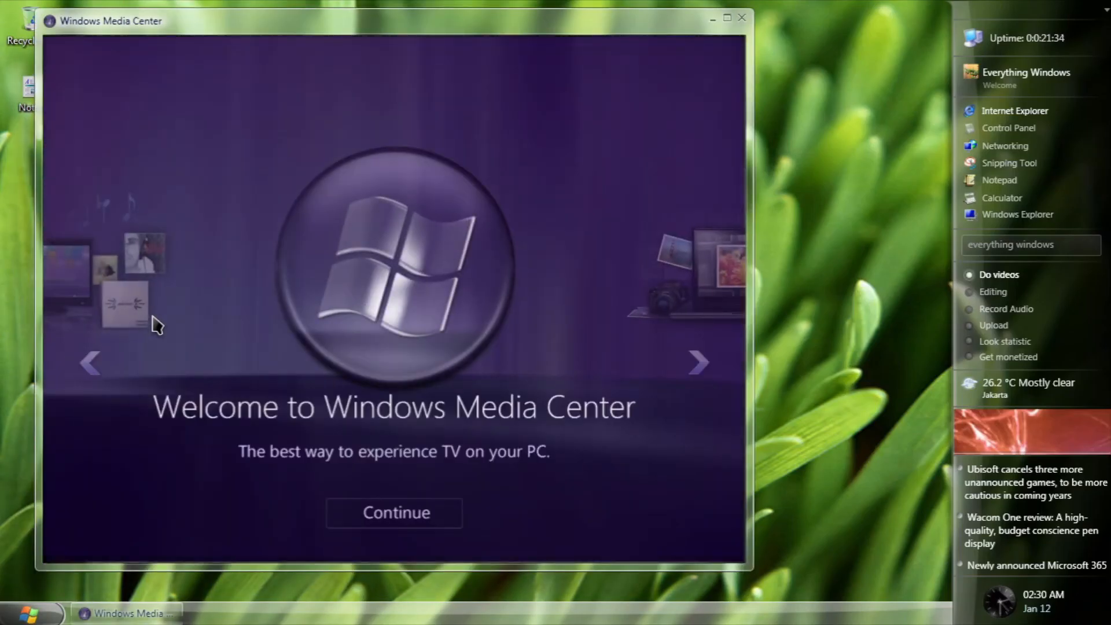
- Continue past the Media Center welcome screen and close it, leaving the empty desktop
click(393, 513)
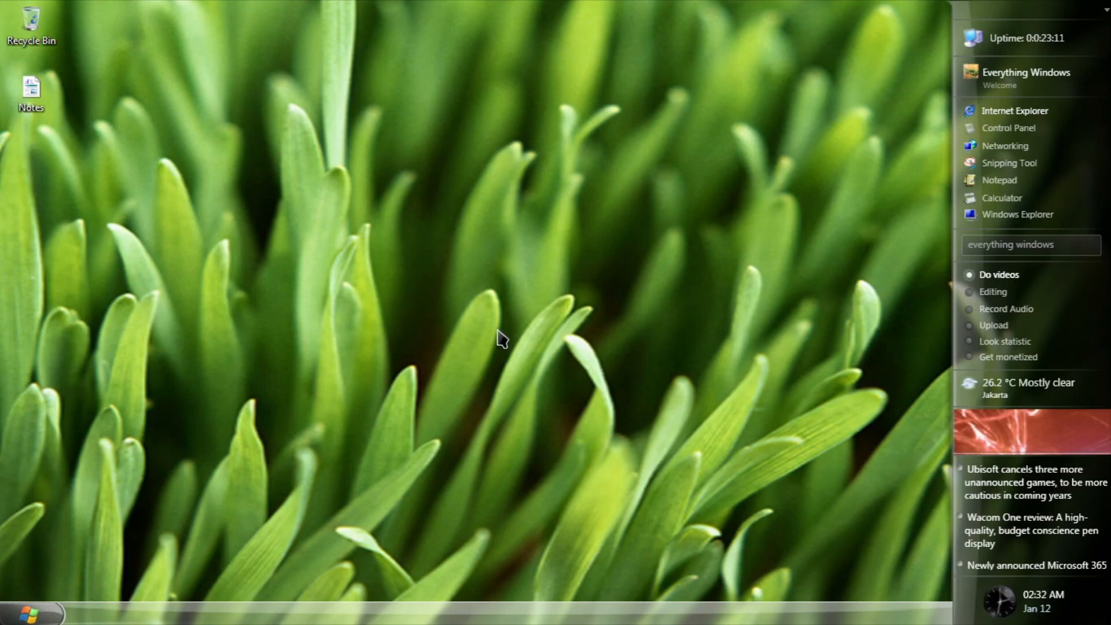
- Set the Desktop Aurora colour to Gold via desktop Properties and confirm the change
right_click(500, 335)
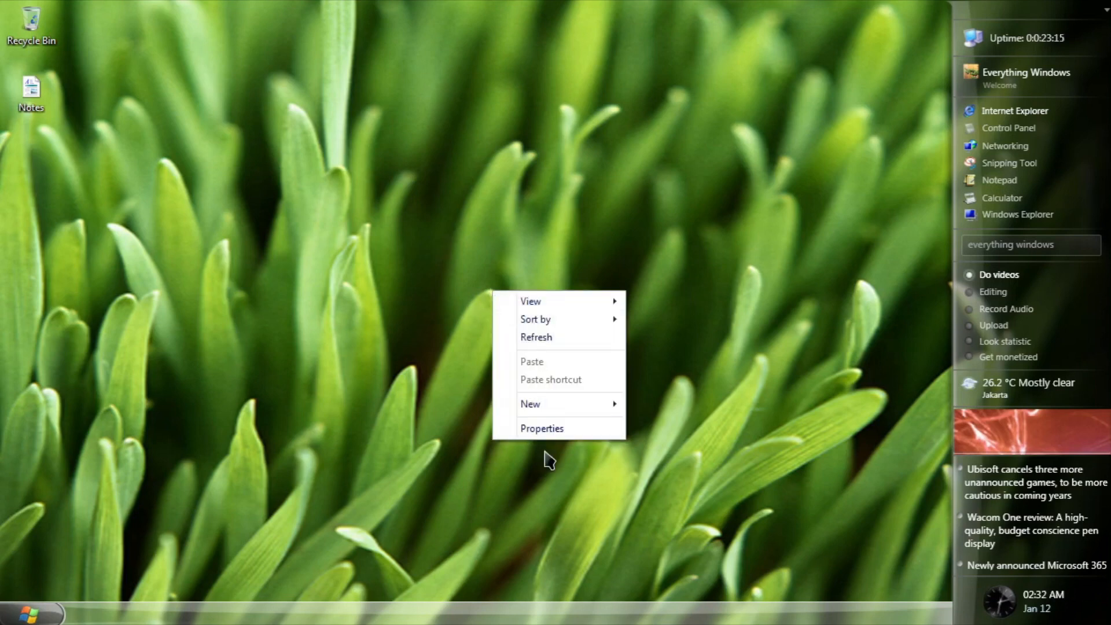
click(542, 428)
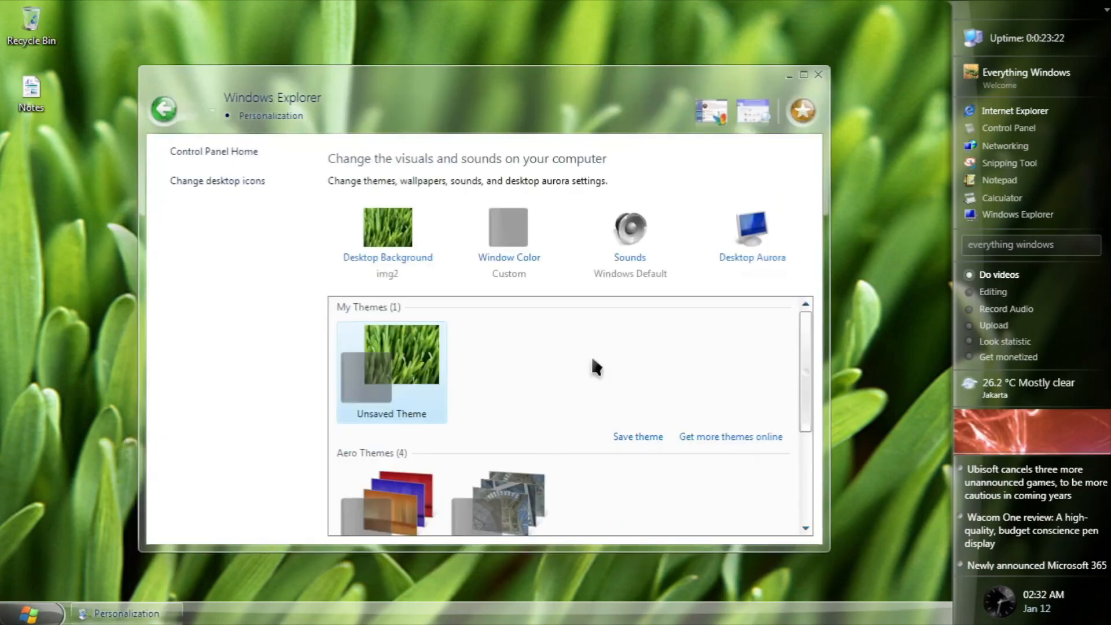
click(750, 228)
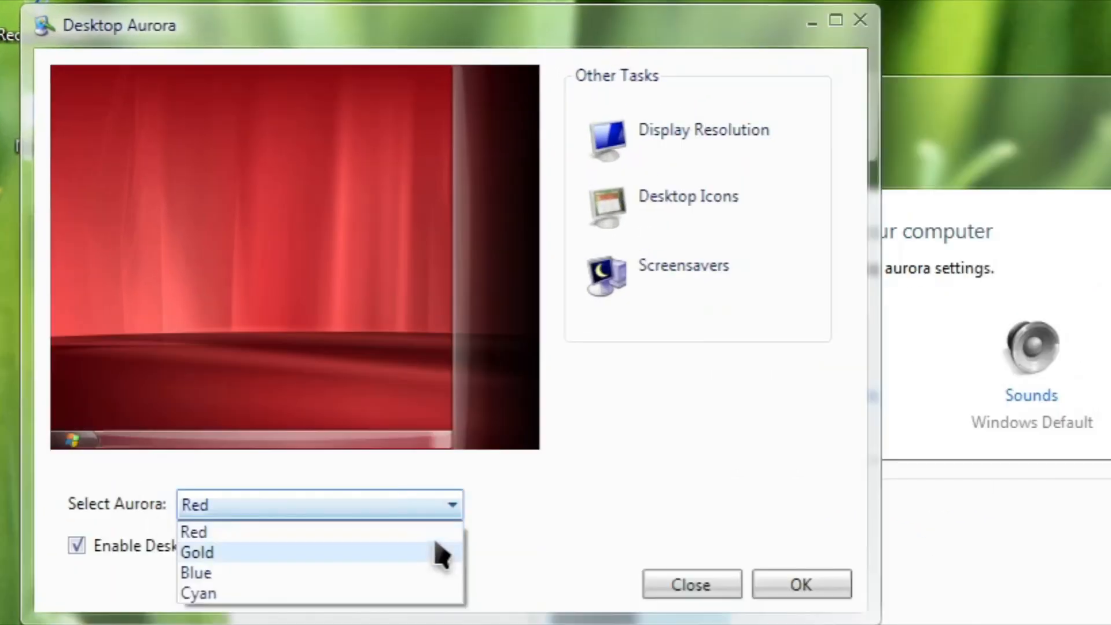
click(197, 551)
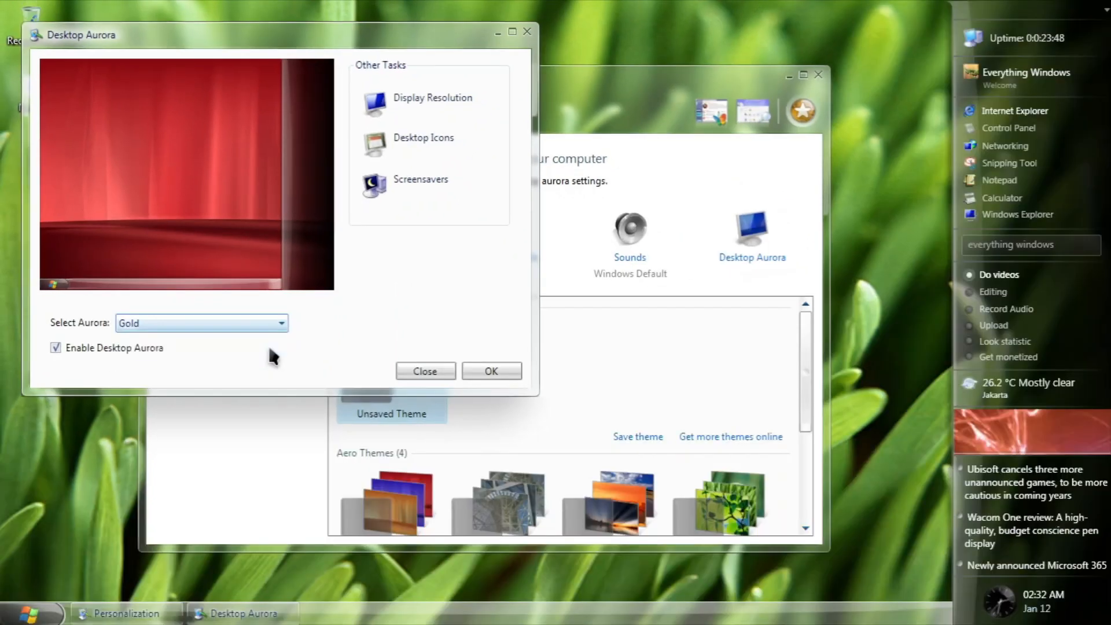
click(491, 370)
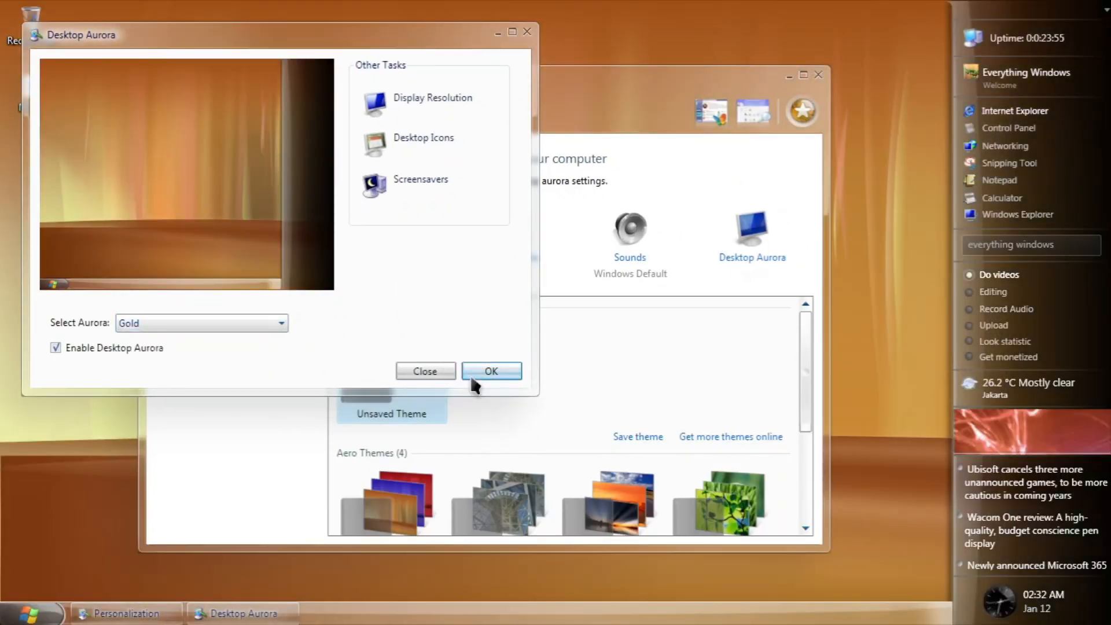
click(490, 370)
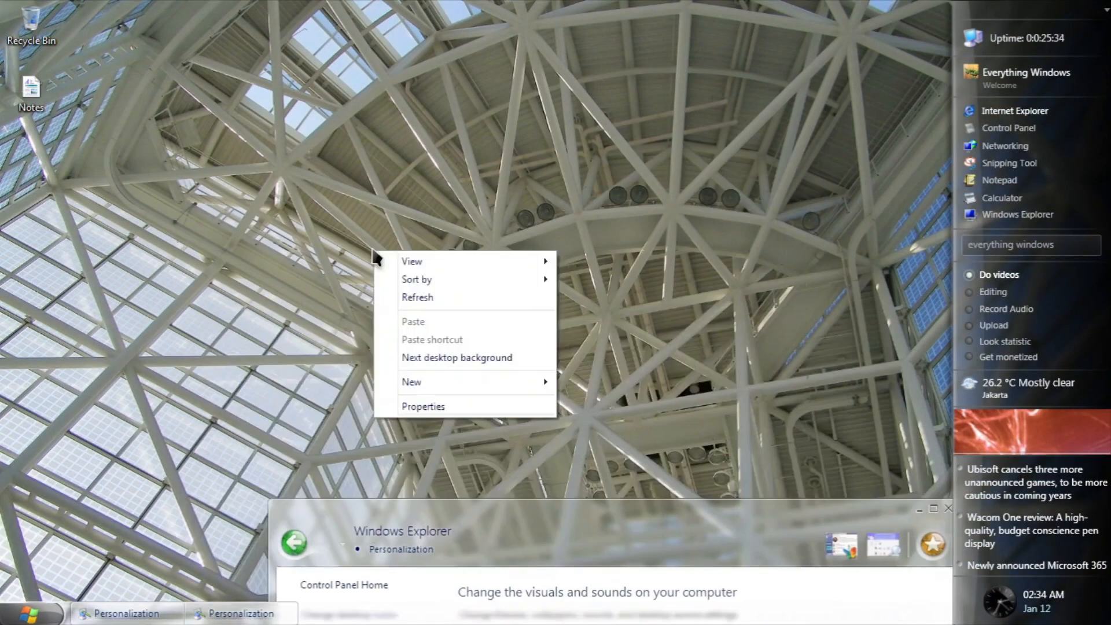
- Cycle the desktop through several wallpapers and a theme until the red aurora background shows
click(457, 358)
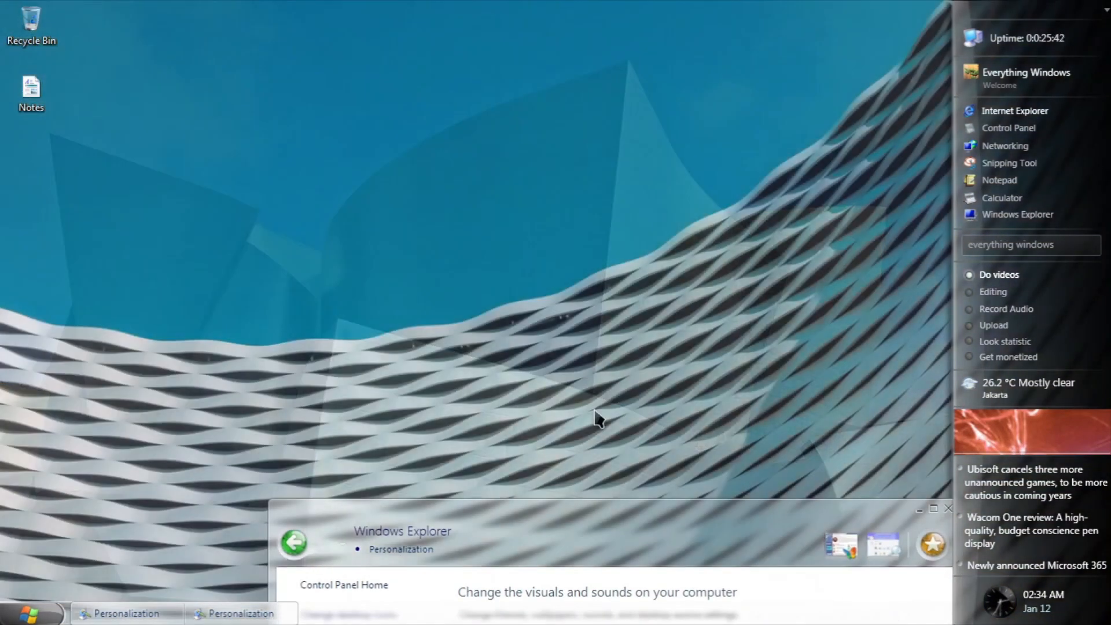
right_click(598, 418)
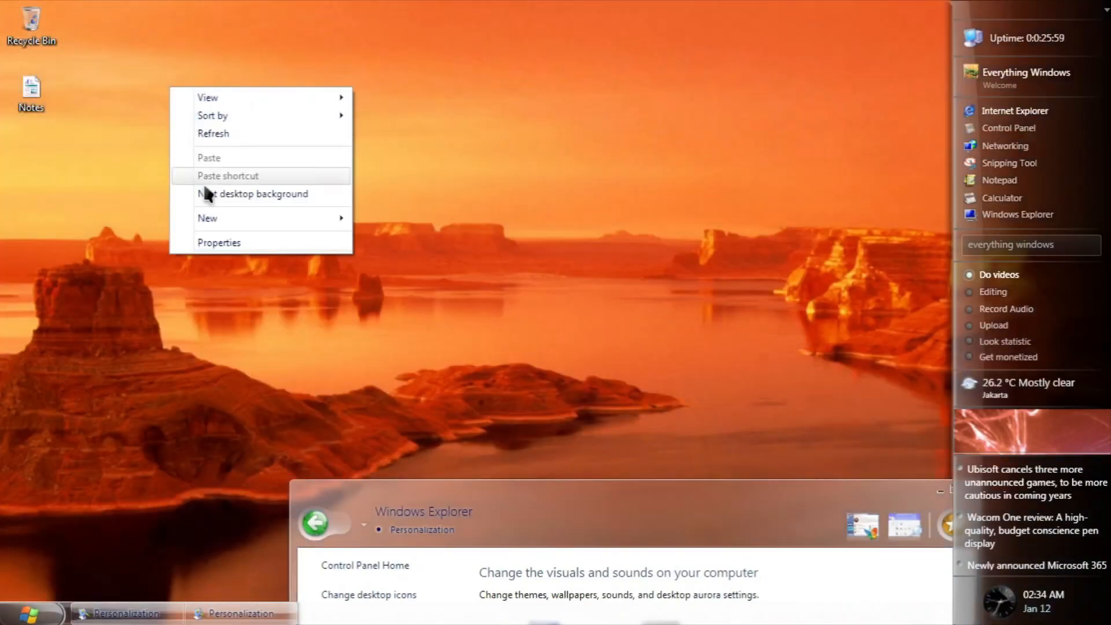
click(260, 193)
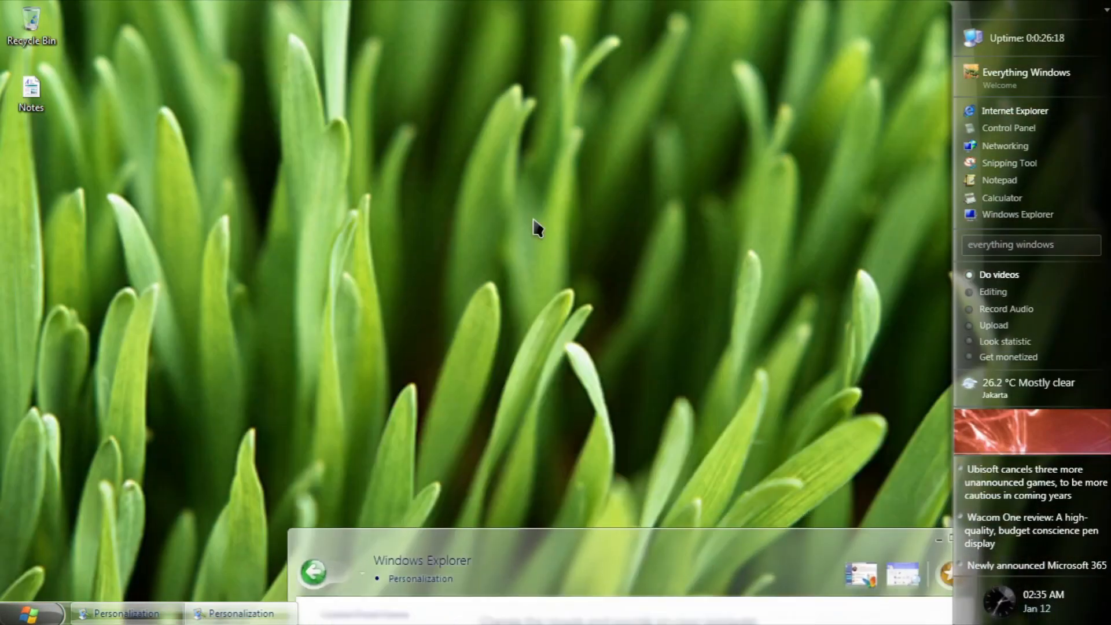
right_click(534, 228)
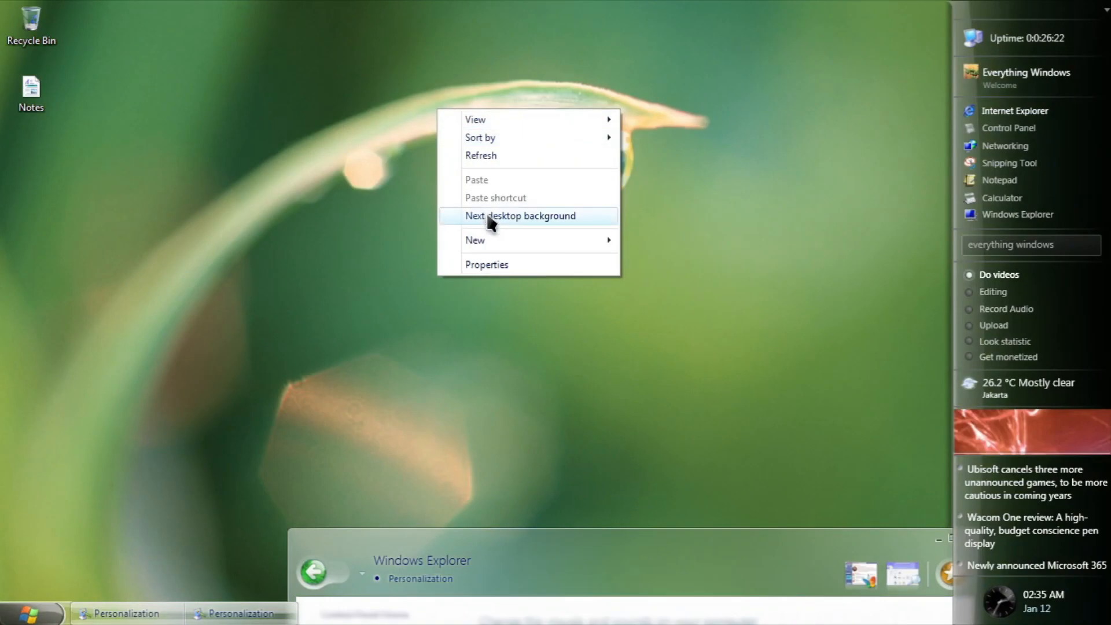
click(518, 215)
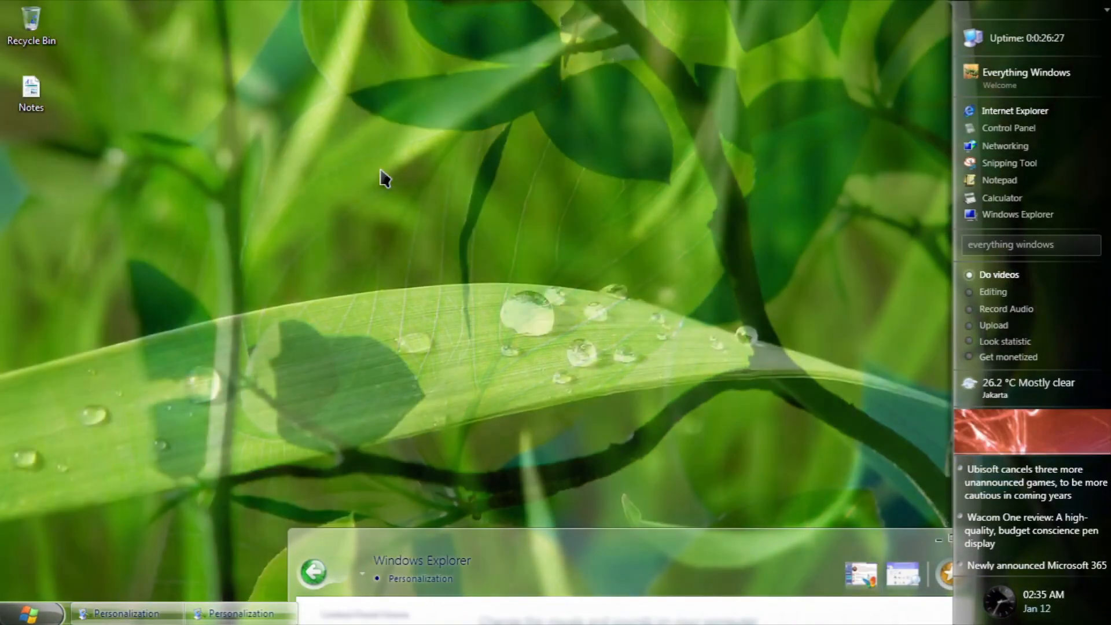
right_click(383, 177)
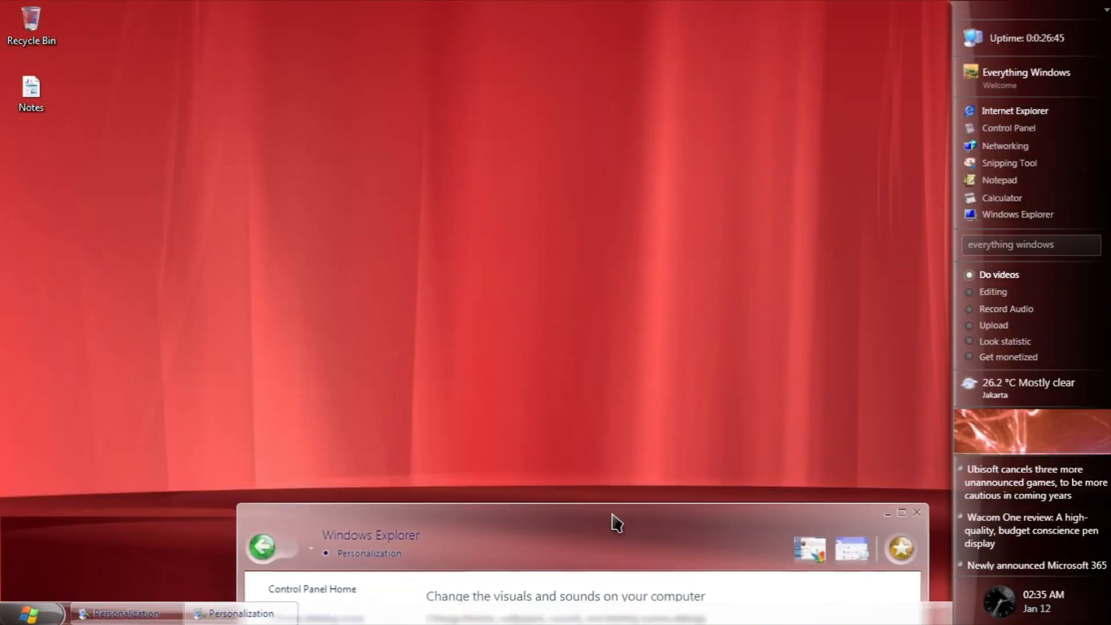
mouse_move(533, 276)
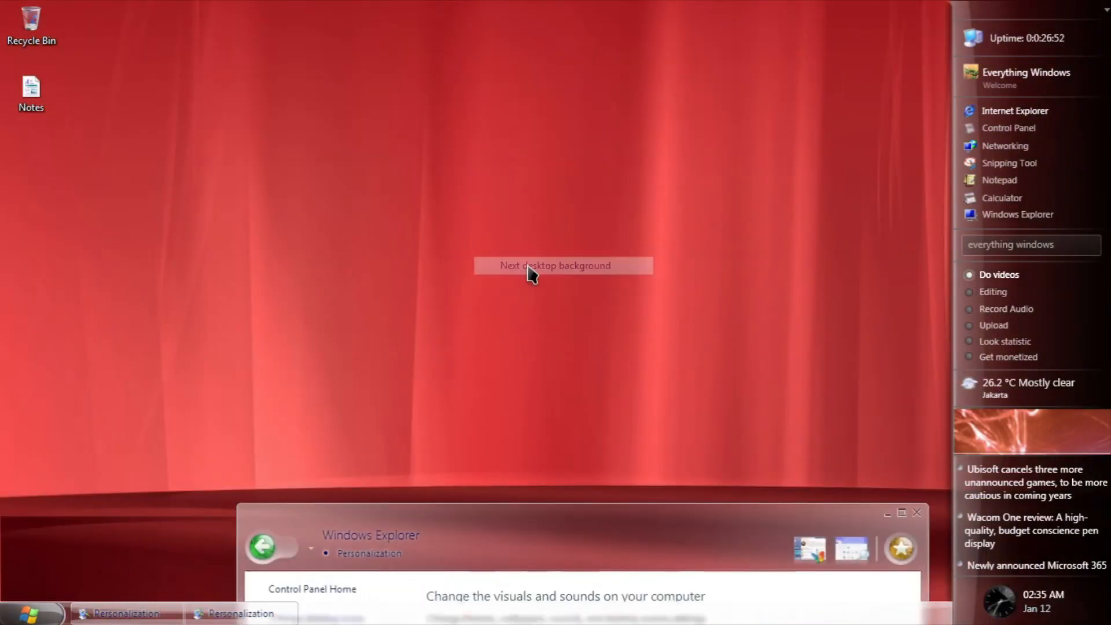
click(562, 265)
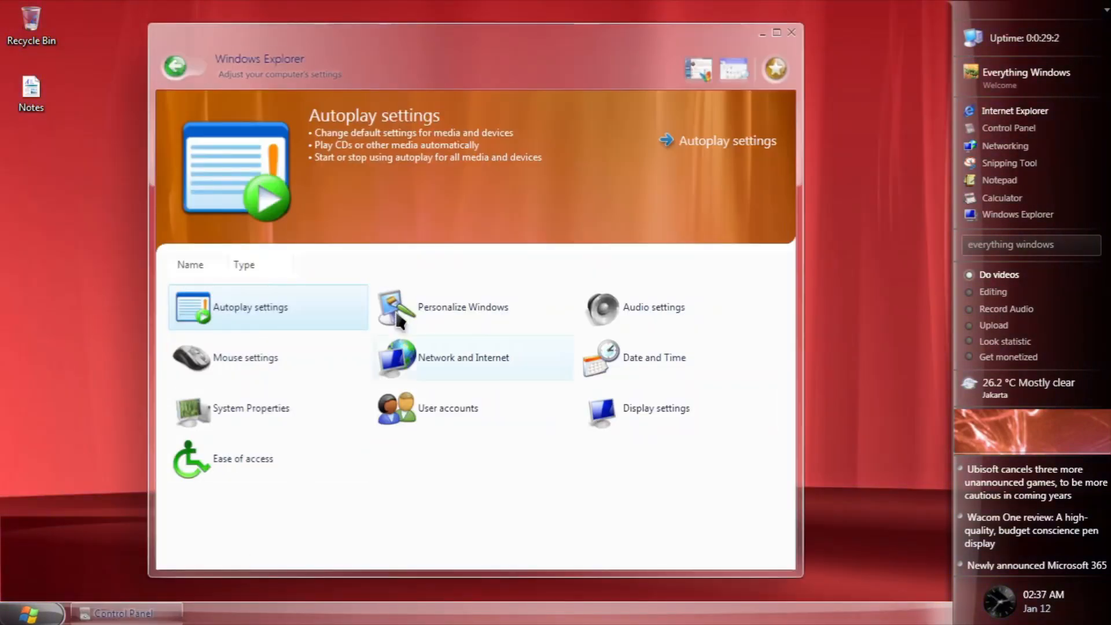
- Show System Properties: Windows Longhorn Professional, version 6.0 build 4096, with hardware details
click(244, 358)
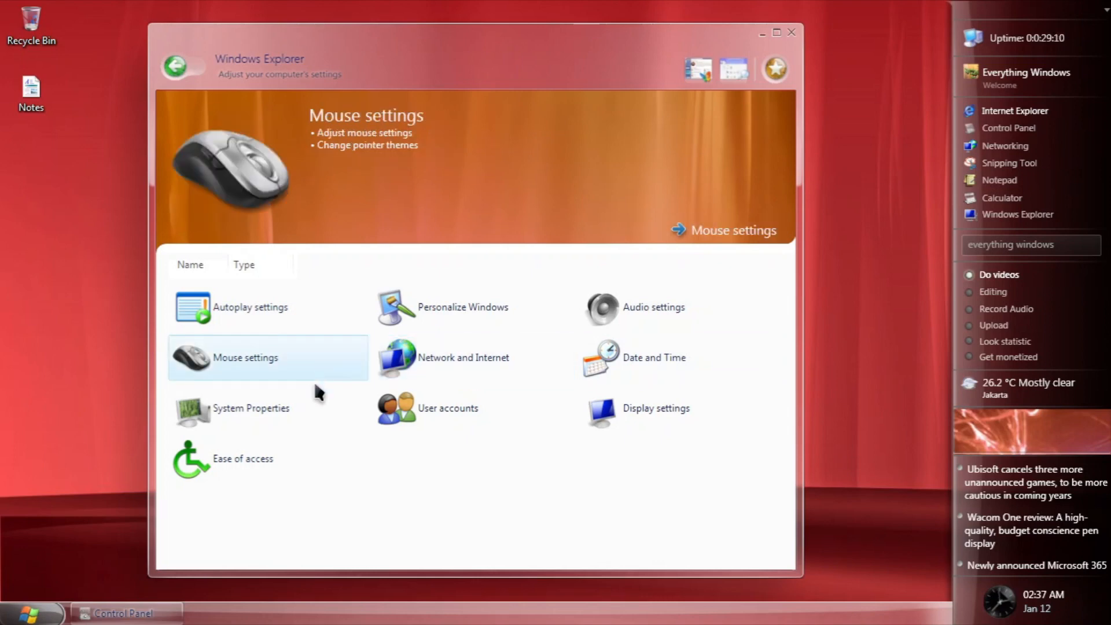
click(251, 407)
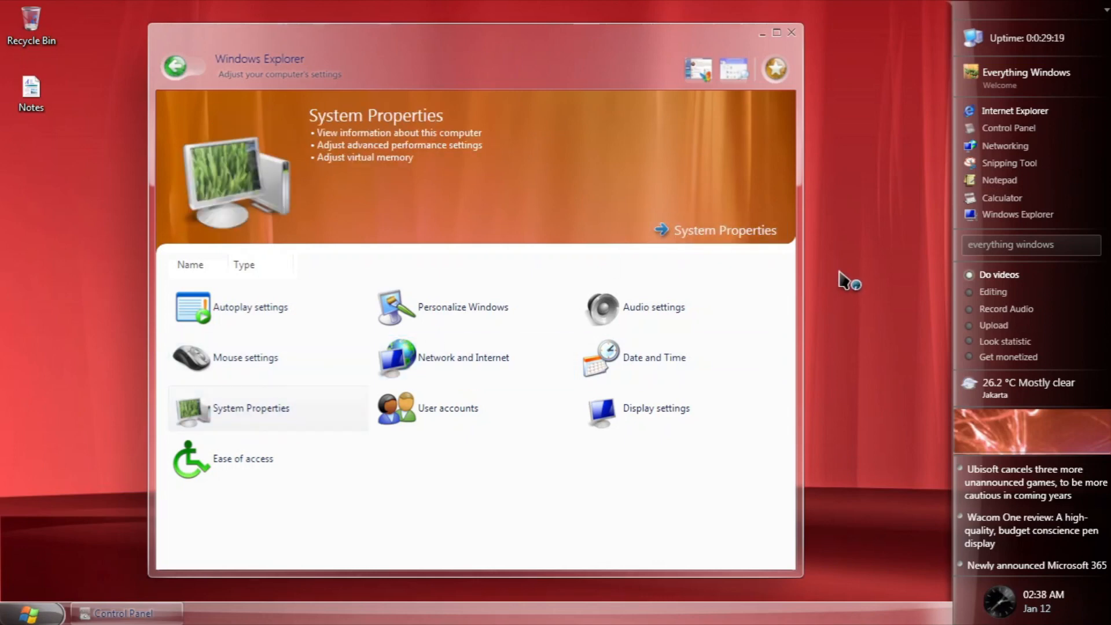
click(250, 407)
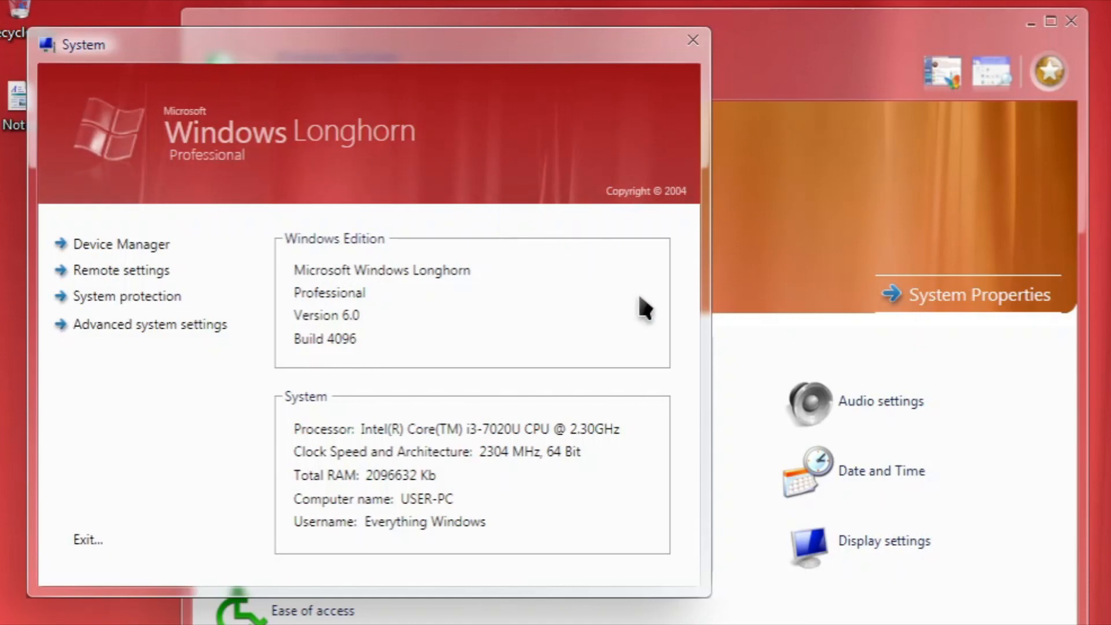
mouse_move(705, 371)
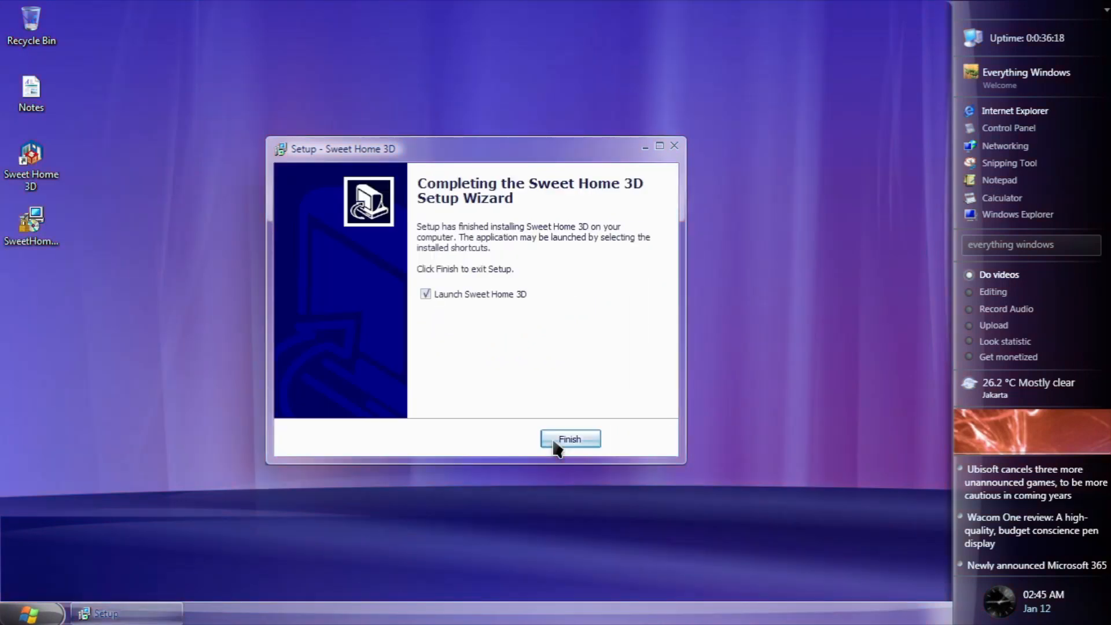
- Finish the Sweet Home 3D setup and drag out a rectangular 290 sq ft room on the plan
click(569, 438)
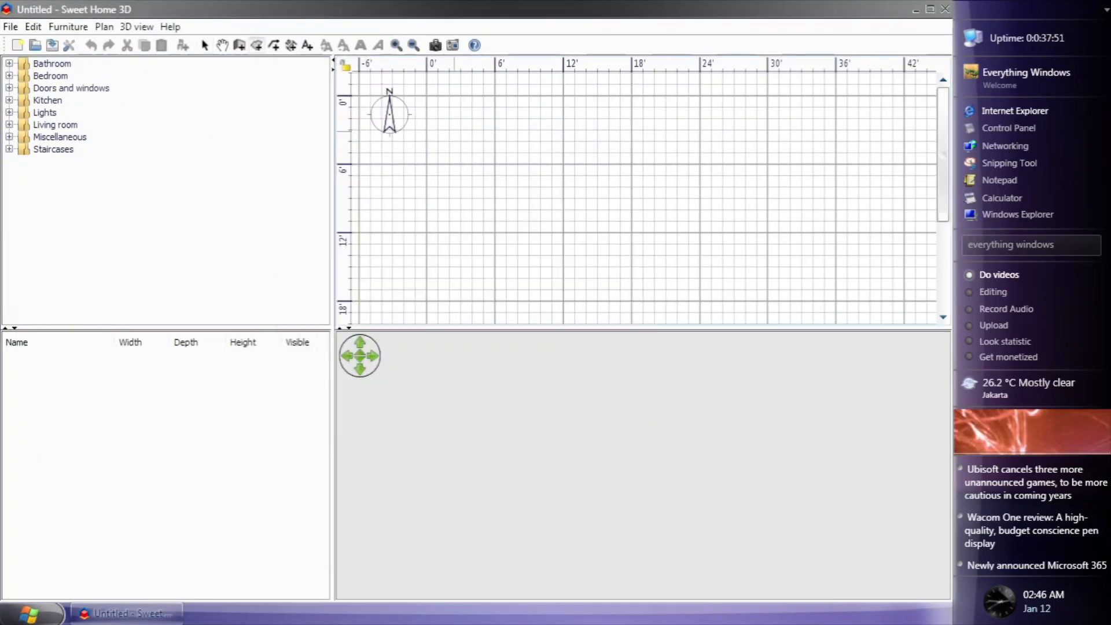
drag(425, 96, 698, 234)
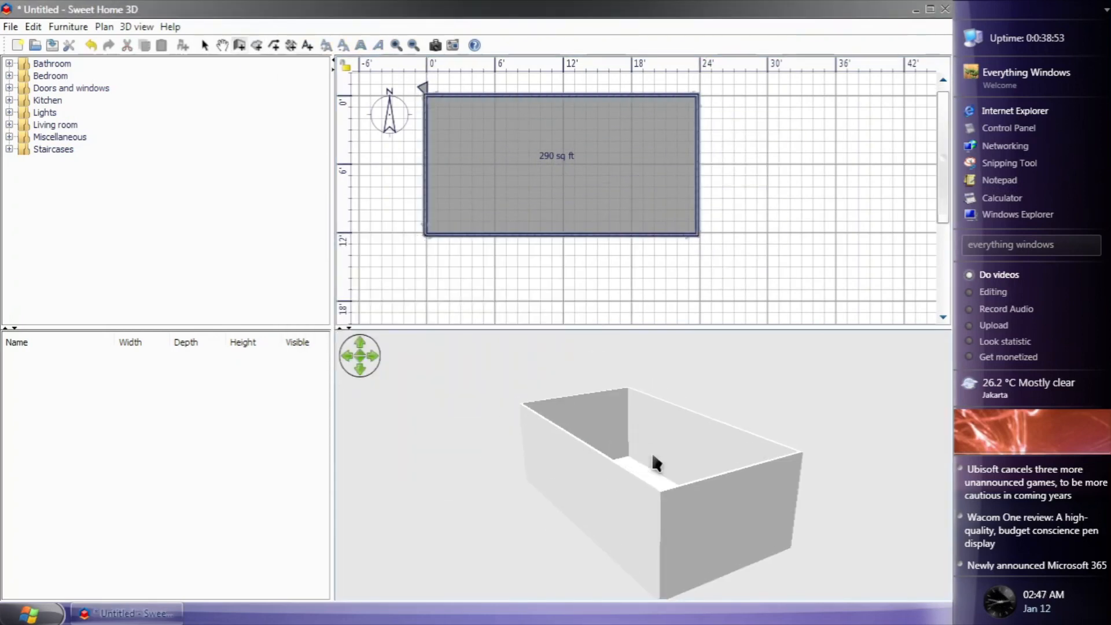
click(915, 8)
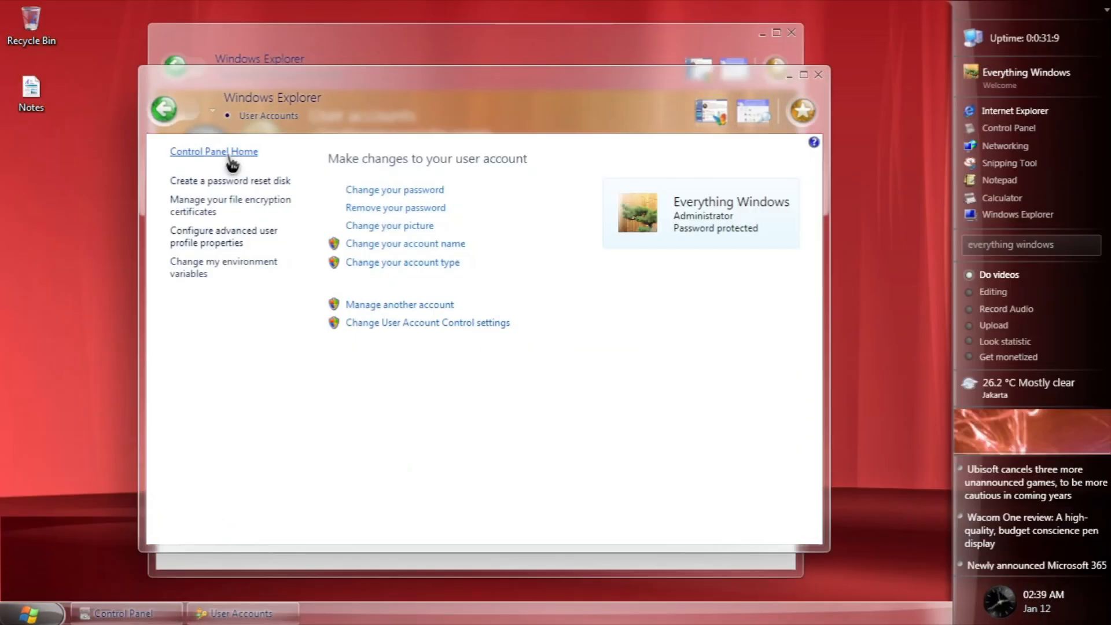
- Return to Control Panel Home, now previewing the Date and Time category
click(212, 151)
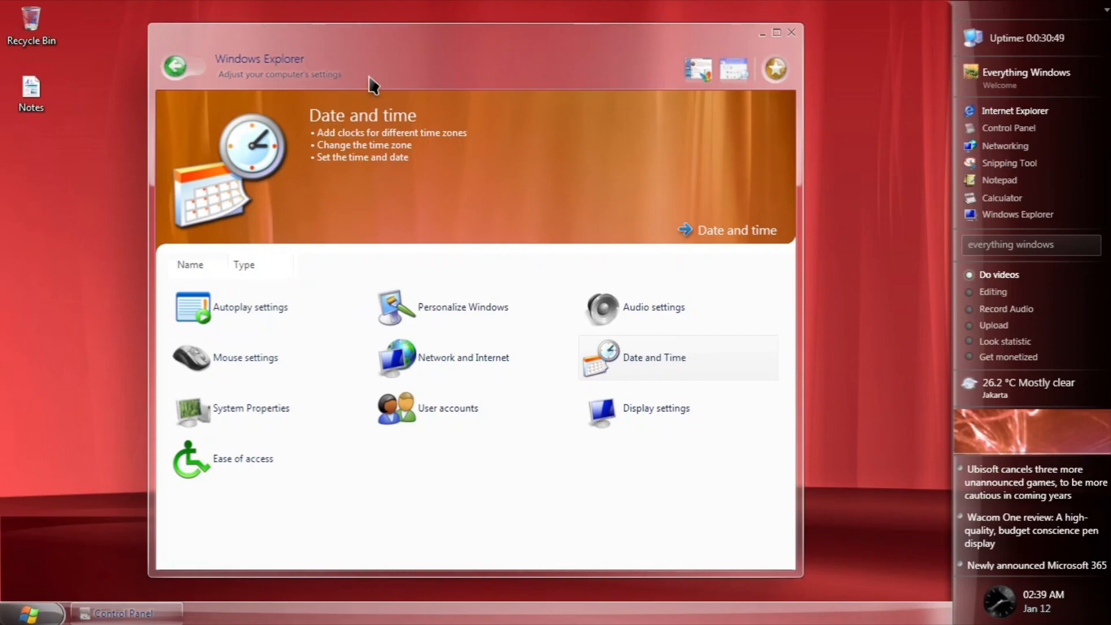
mouse_move(623, 73)
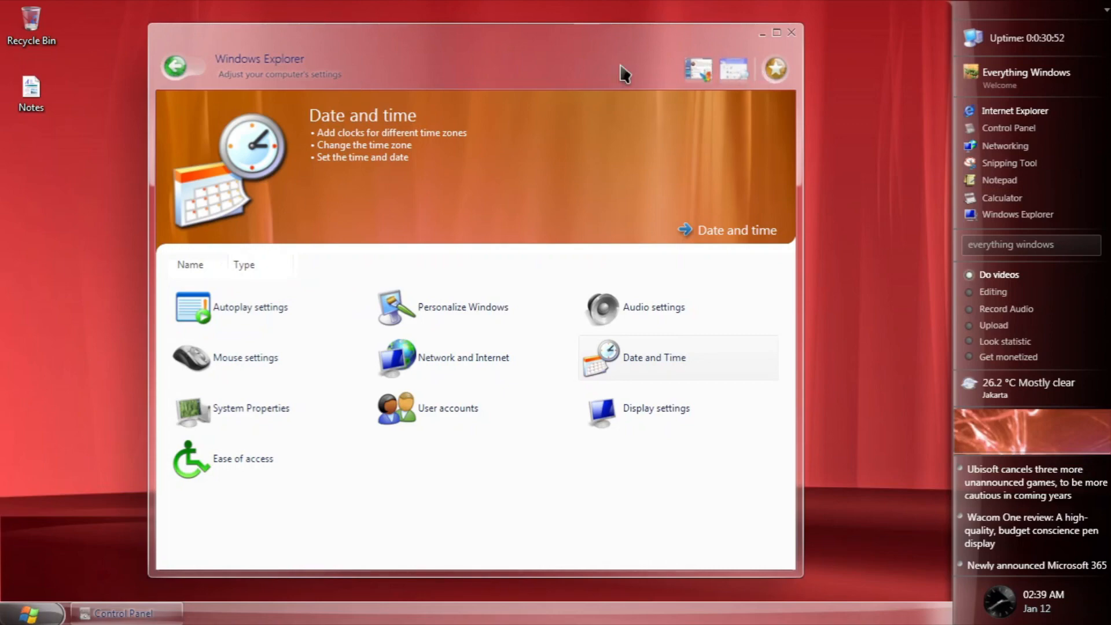
mouse_move(283, 97)
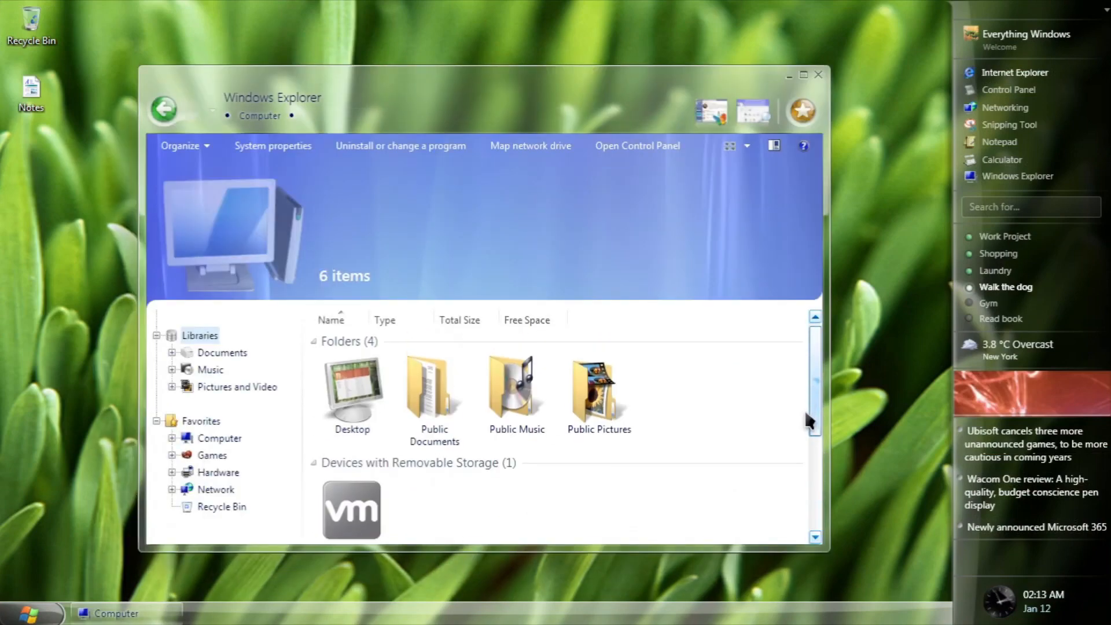
click(209, 369)
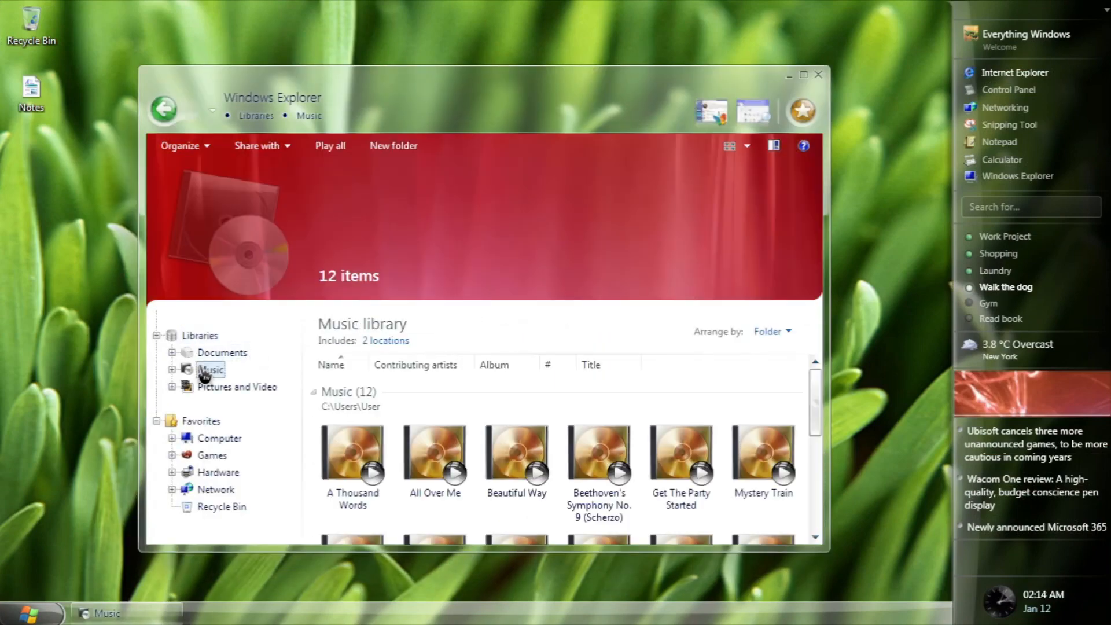
click(200, 335)
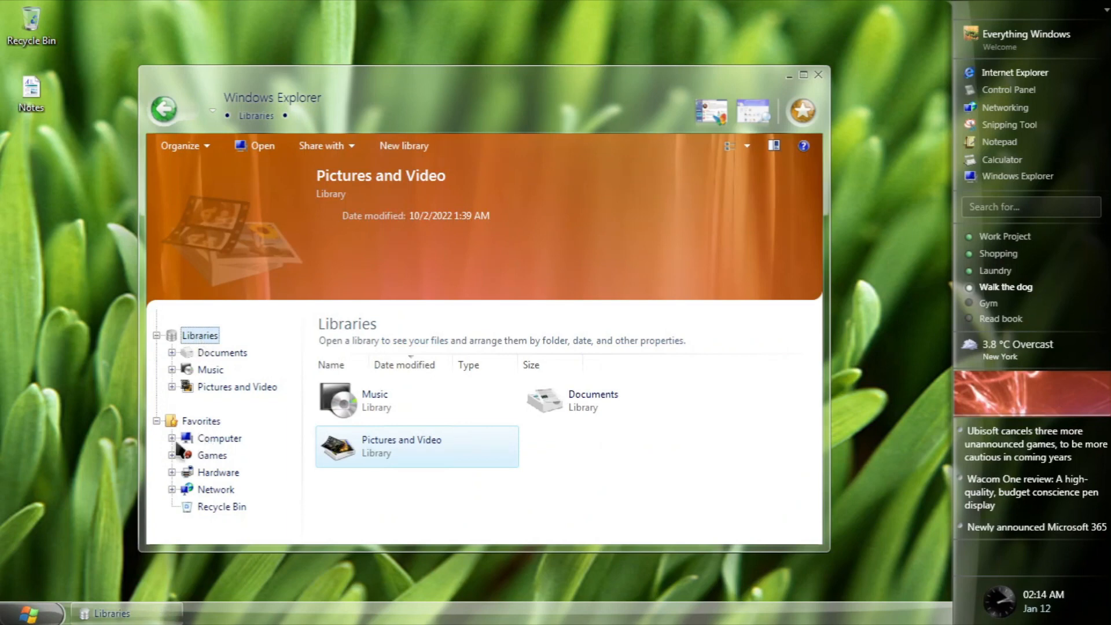
double_click(213, 454)
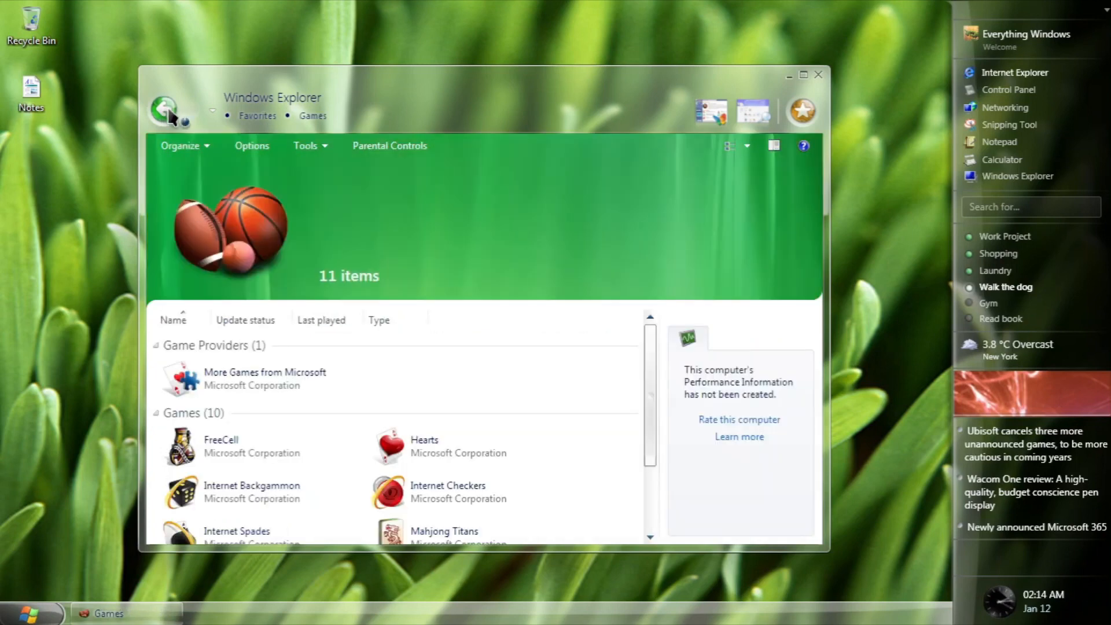
click(164, 110)
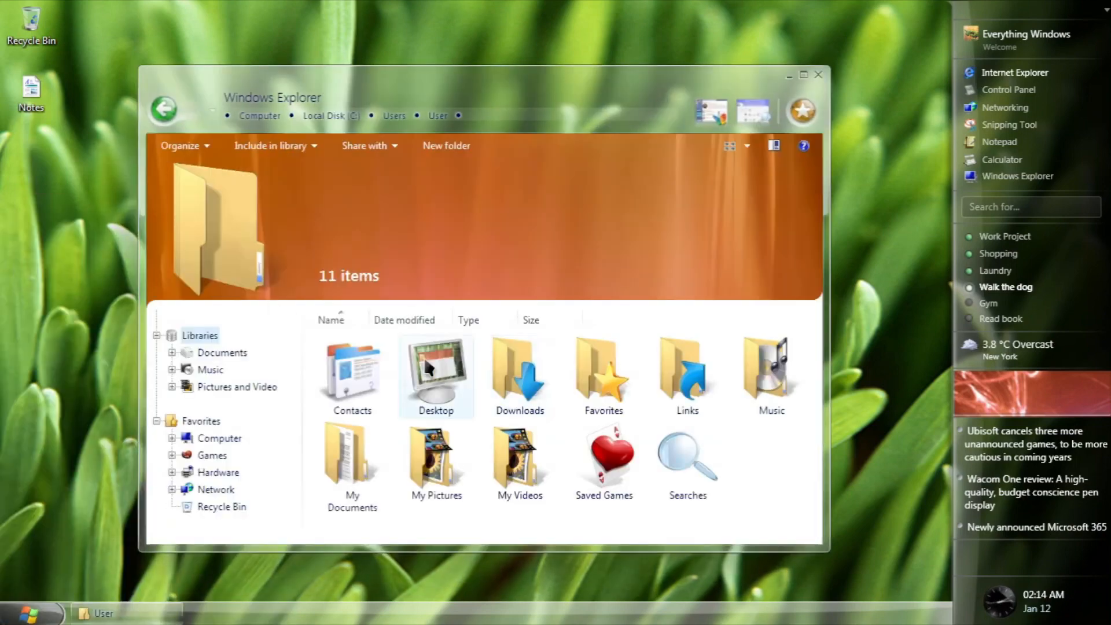
double_click(519, 371)
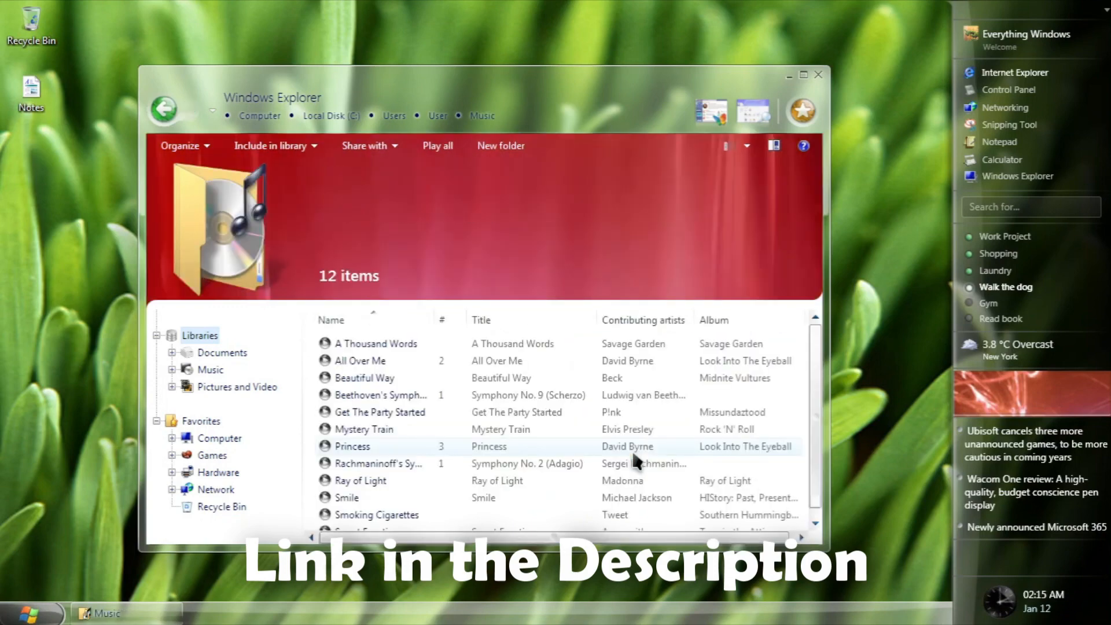
click(728, 146)
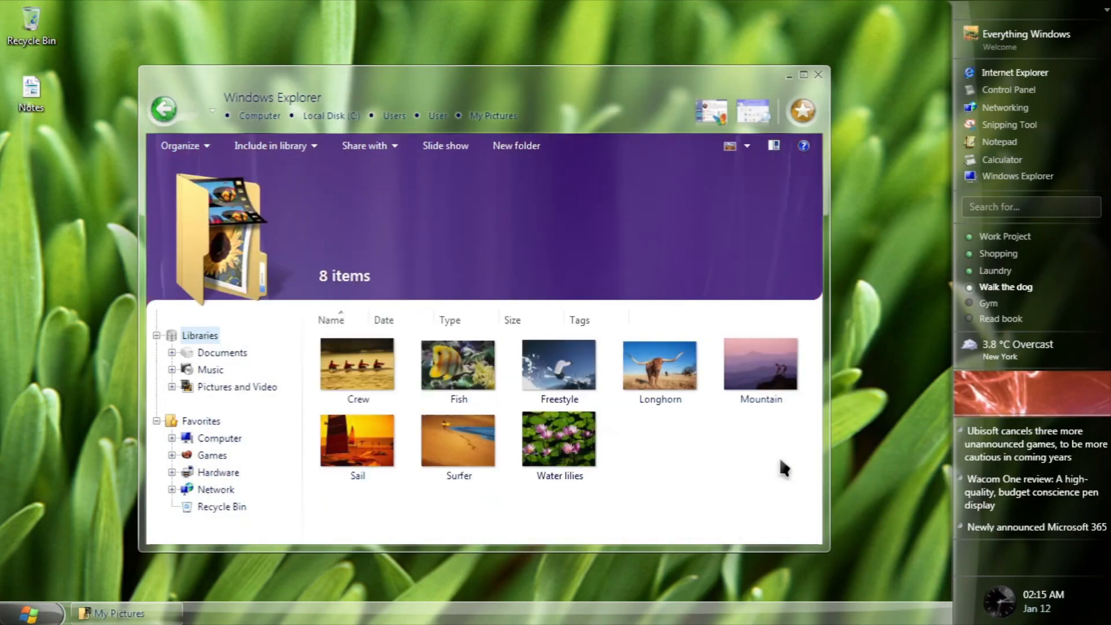
click(220, 437)
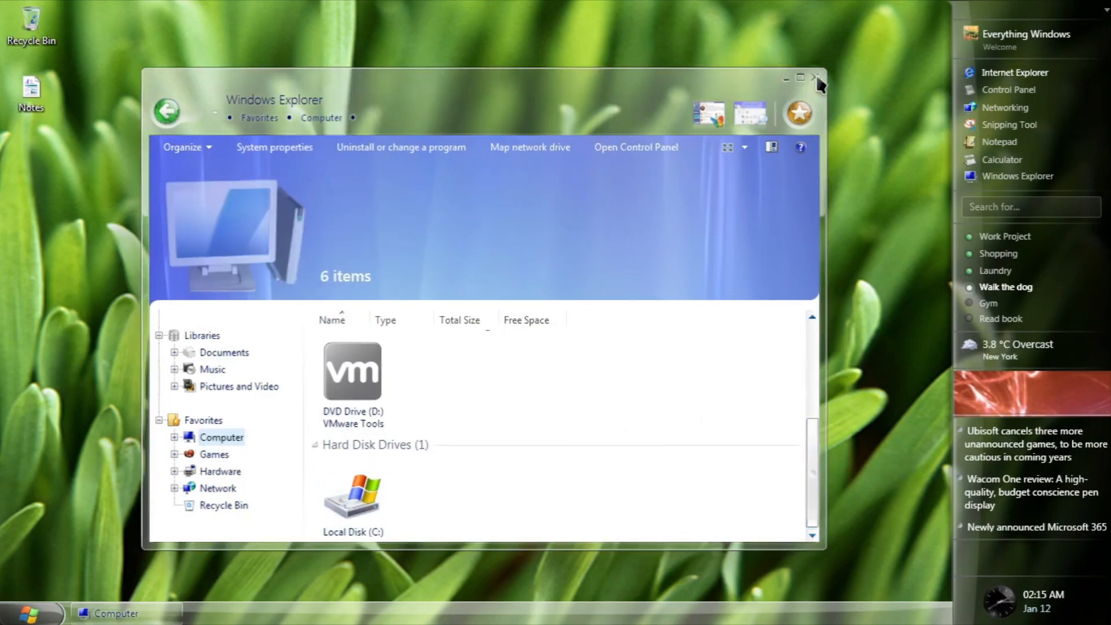